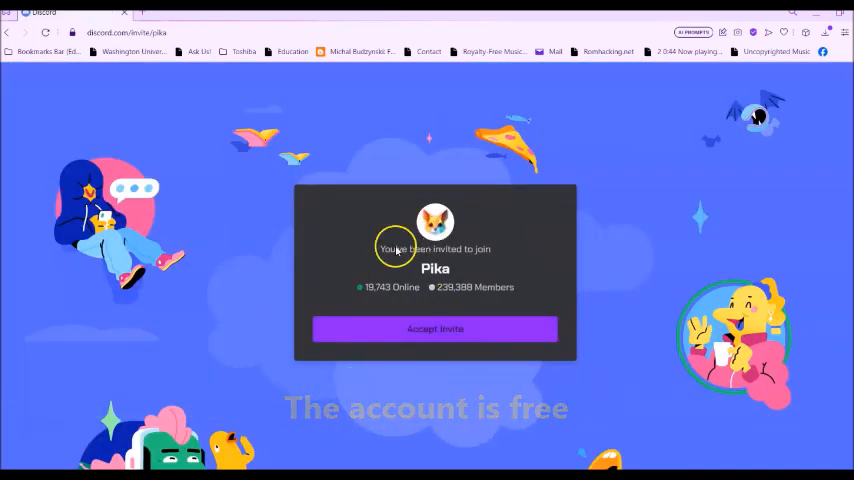
Accept the invite to join the Pika server and land in its getting-started channel
left_click(436, 328)
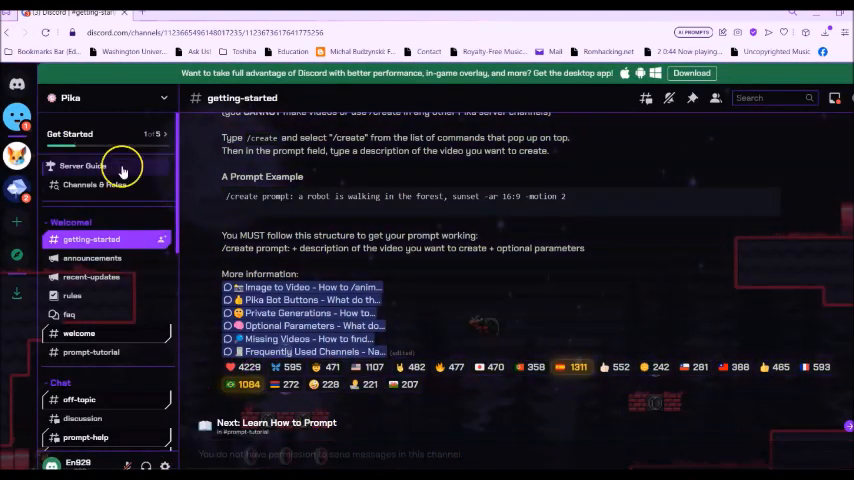
Navigate to the Pika server's generate-4 channel under Creations
scroll("down", 3)
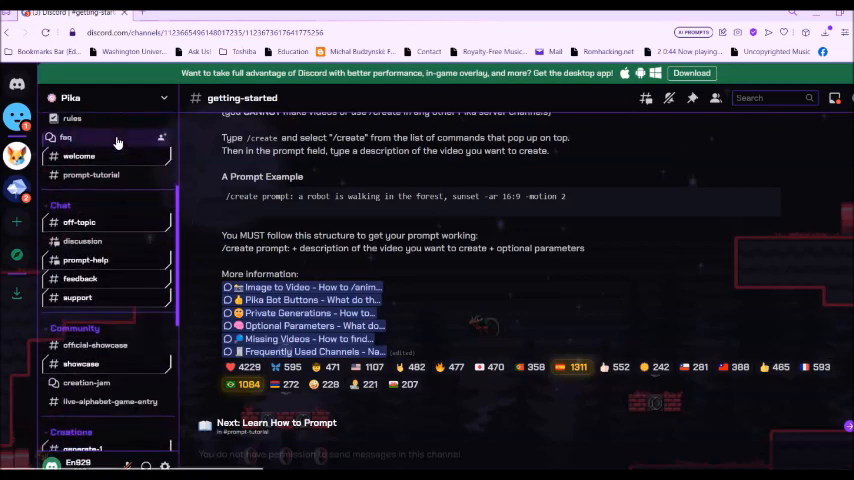
scroll("down", 3)
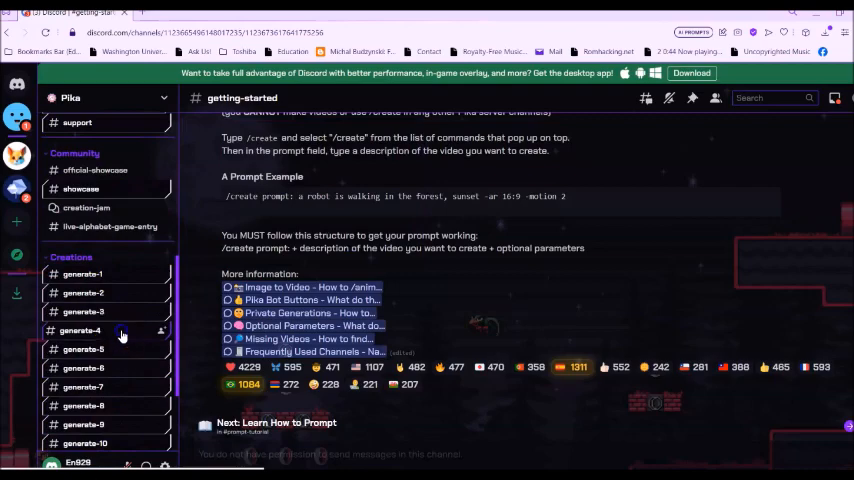
left_click(84, 330)
type("/create")
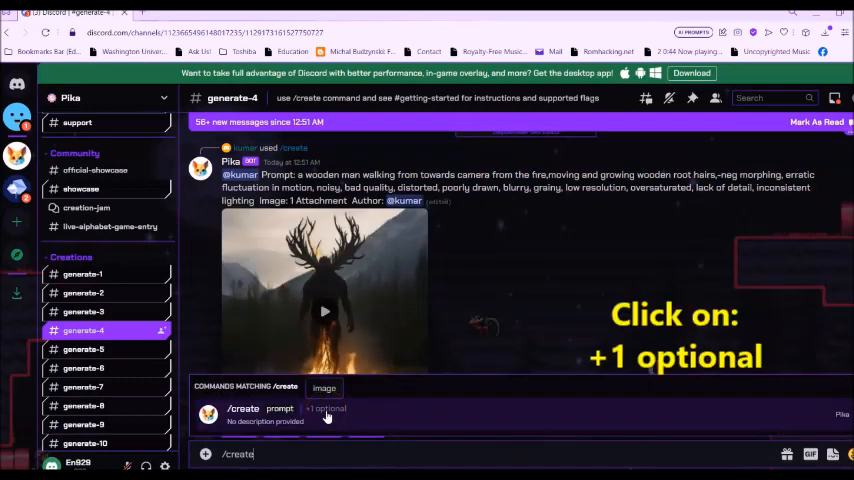
Choose the /create command and add the optional image parameter alongside the prompt
left_click(324, 408)
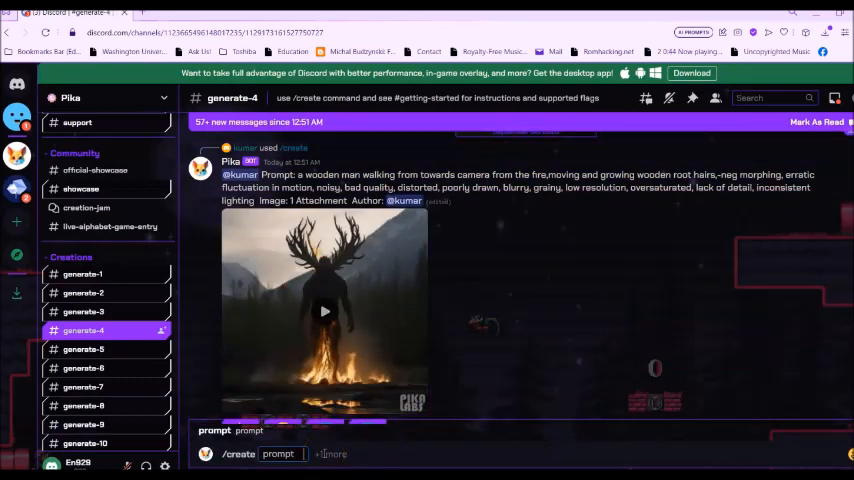
left_click(332, 454)
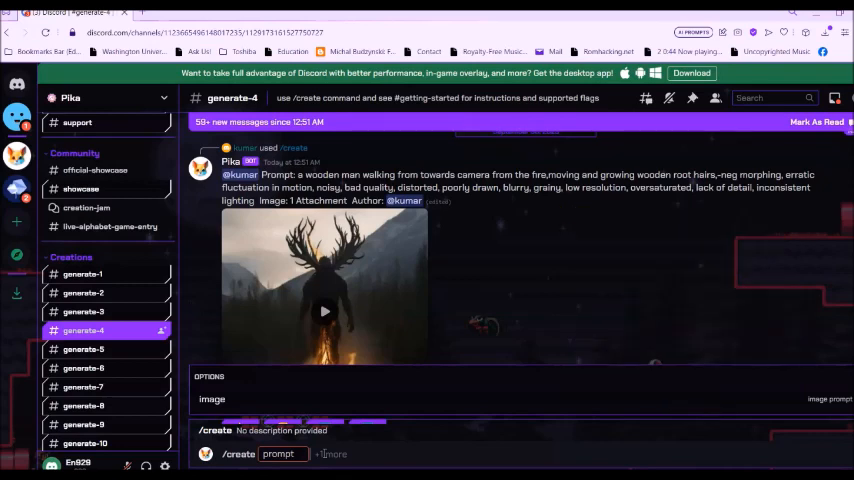
mouse_move(196, 390)
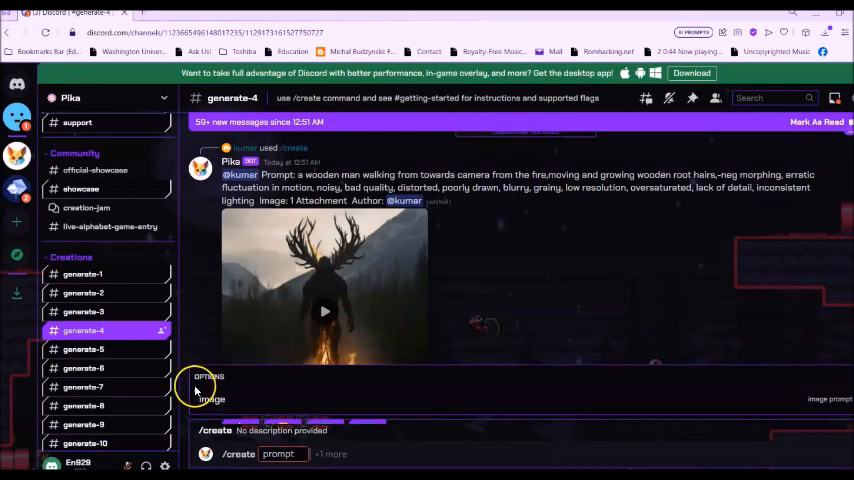
left_click(212, 390)
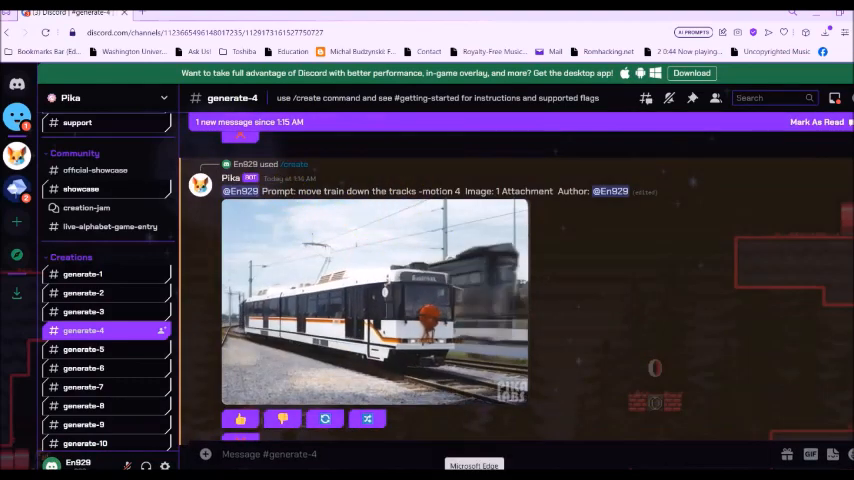
Play Pika's generated video of the train moving down the city railroad tracks
left_click(376, 300)
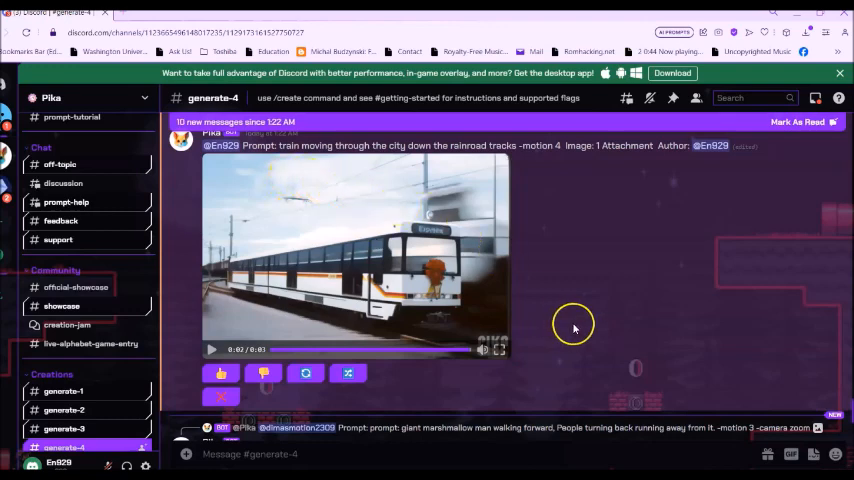
mouse_move(586, 324)
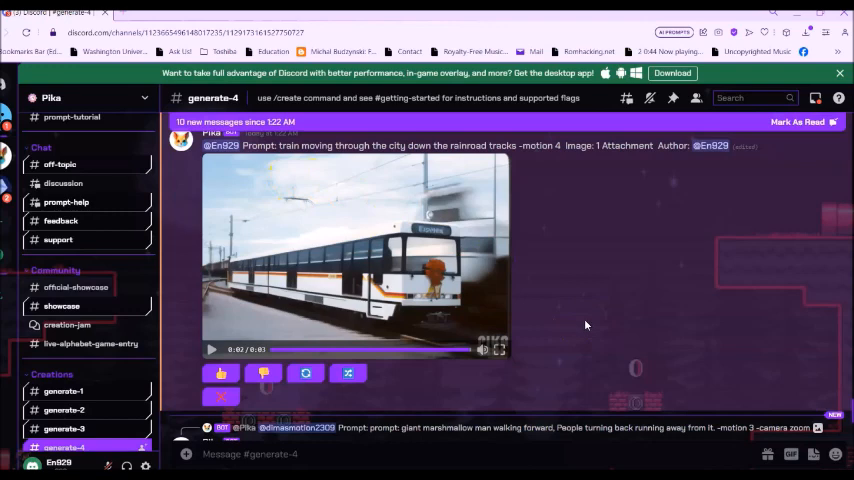